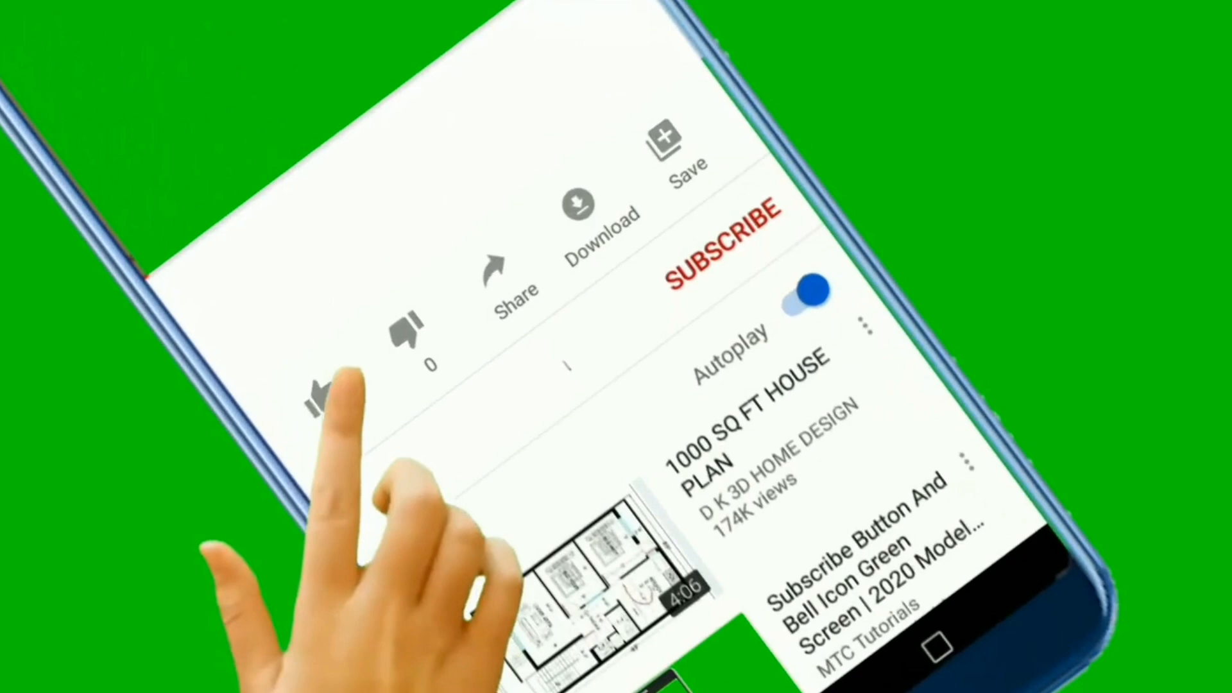
Step: Show Telegram's long-press options (Share, Uninstall, App info) in the app drawer
click(322, 397)
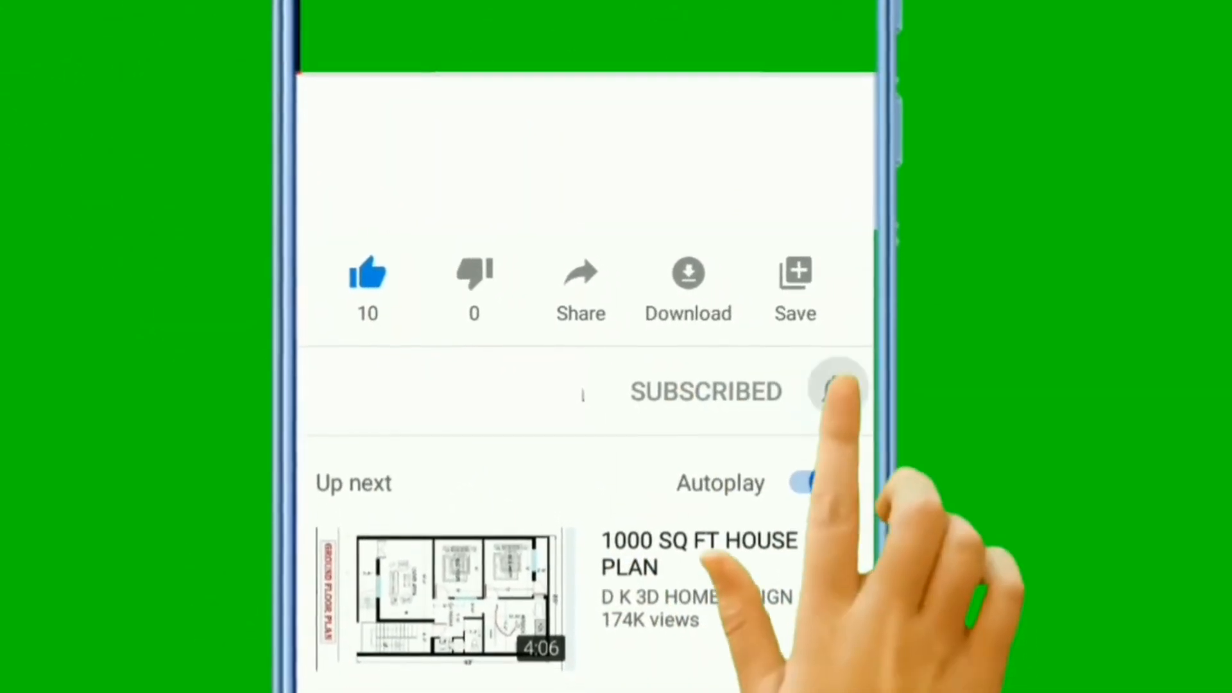
click(837, 389)
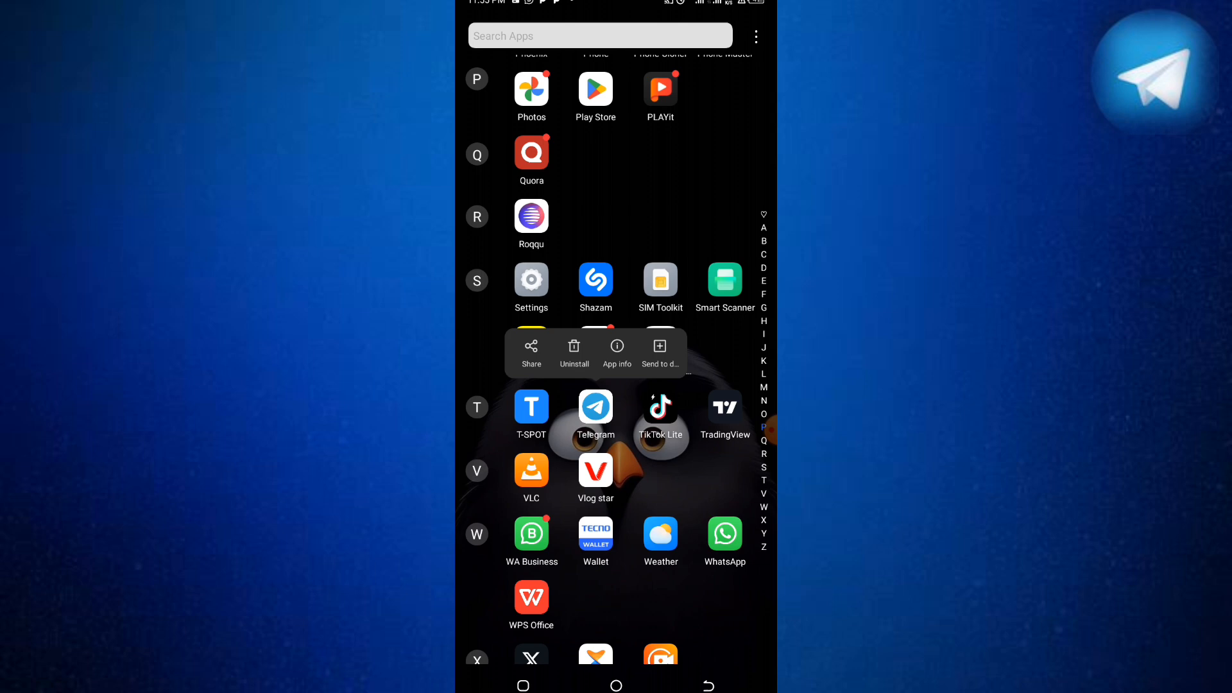
Step: Search the Play Store for 'telegram' and open the Telegram app
key(home)
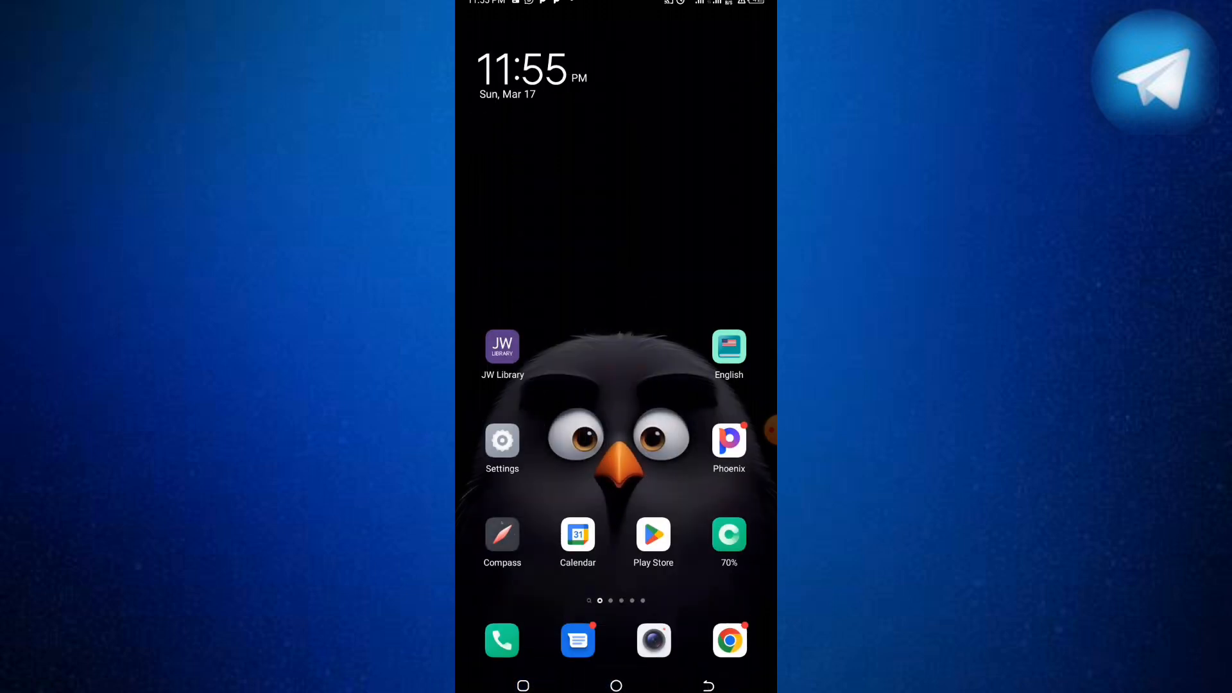
click(654, 536)
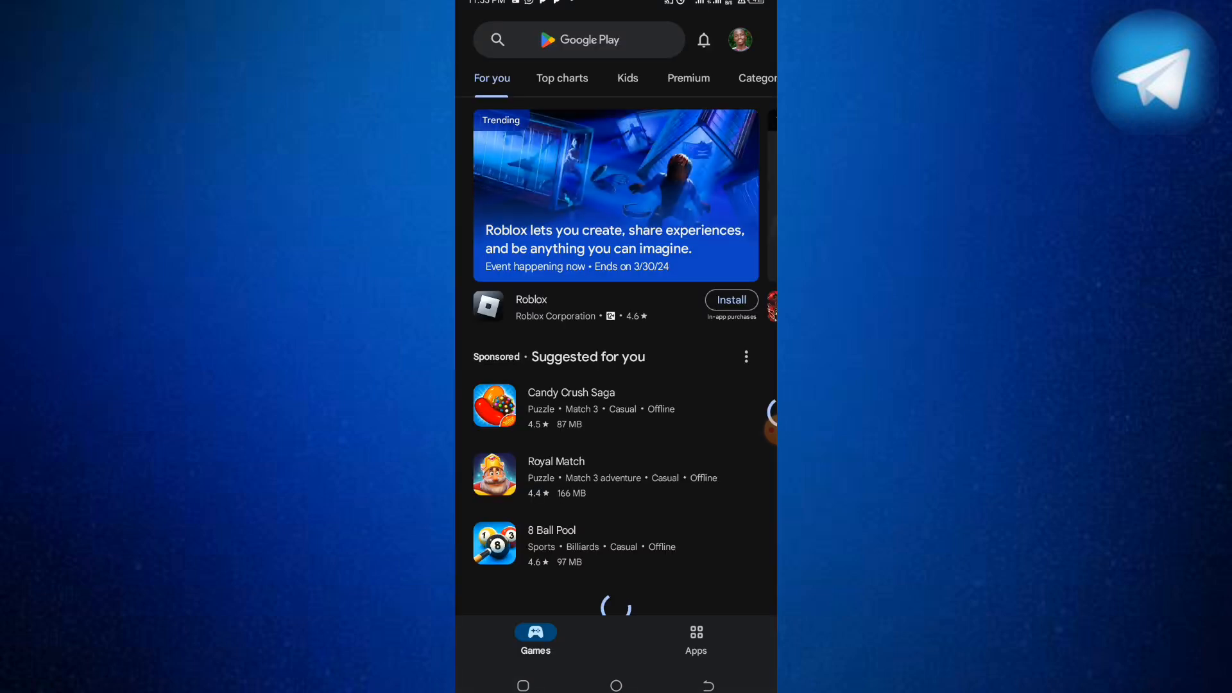
text(t)
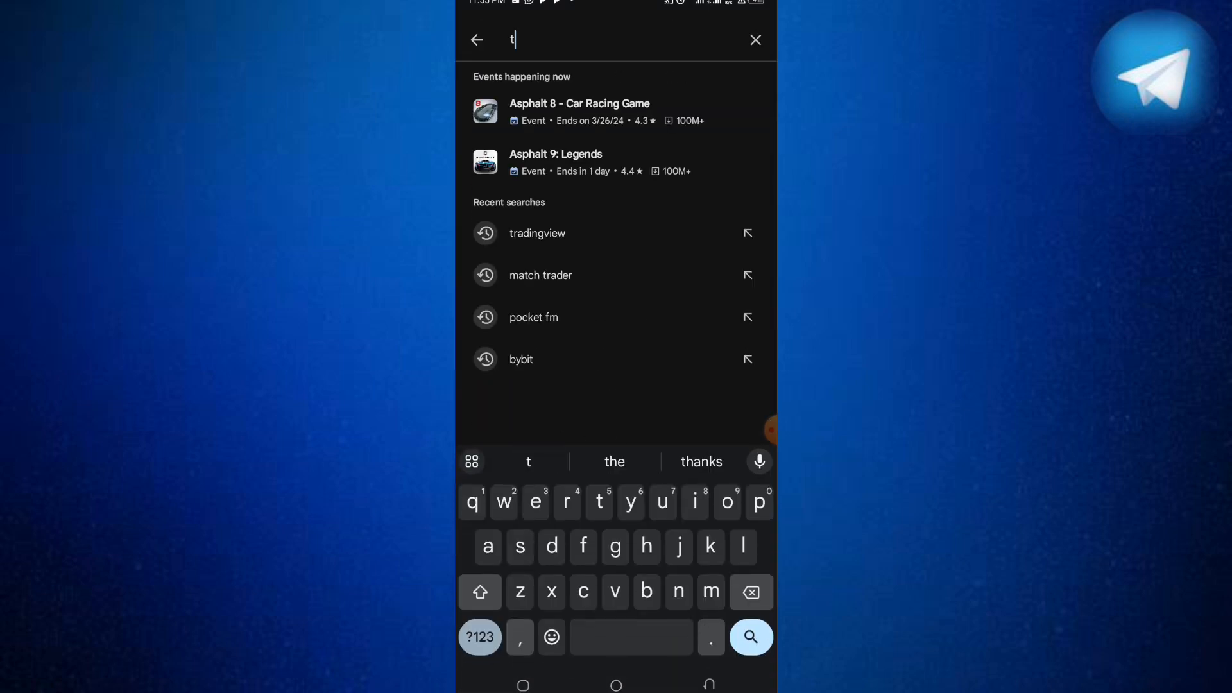
key(e)
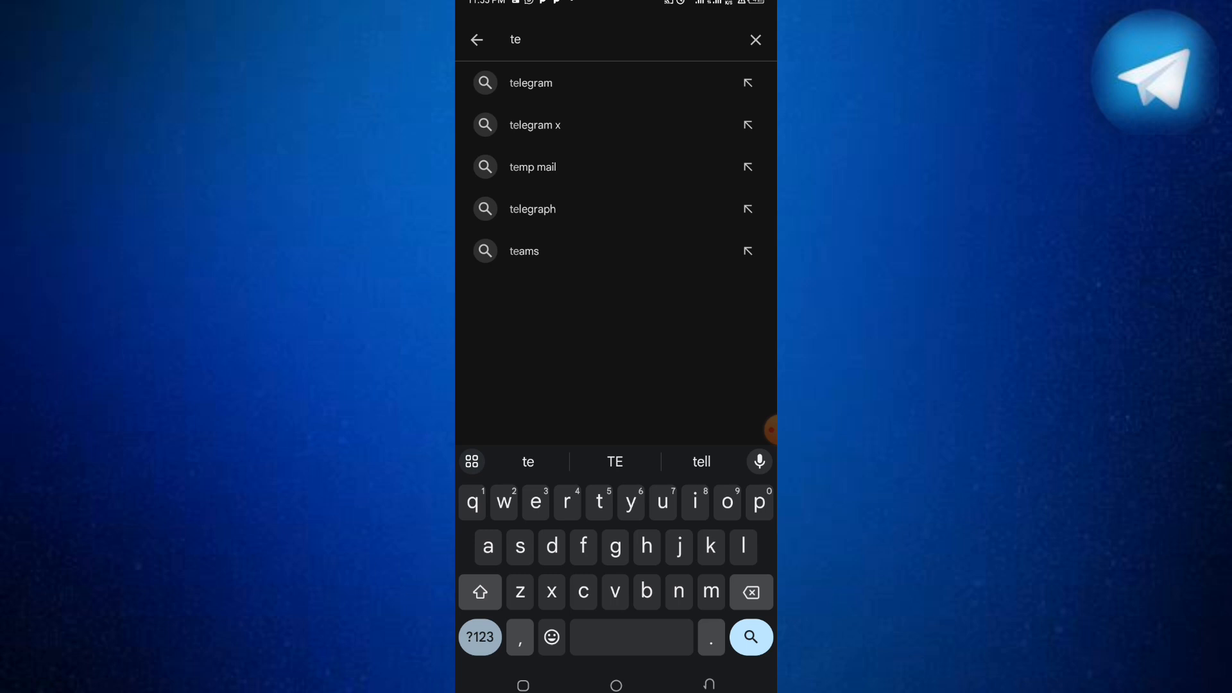
click(530, 82)
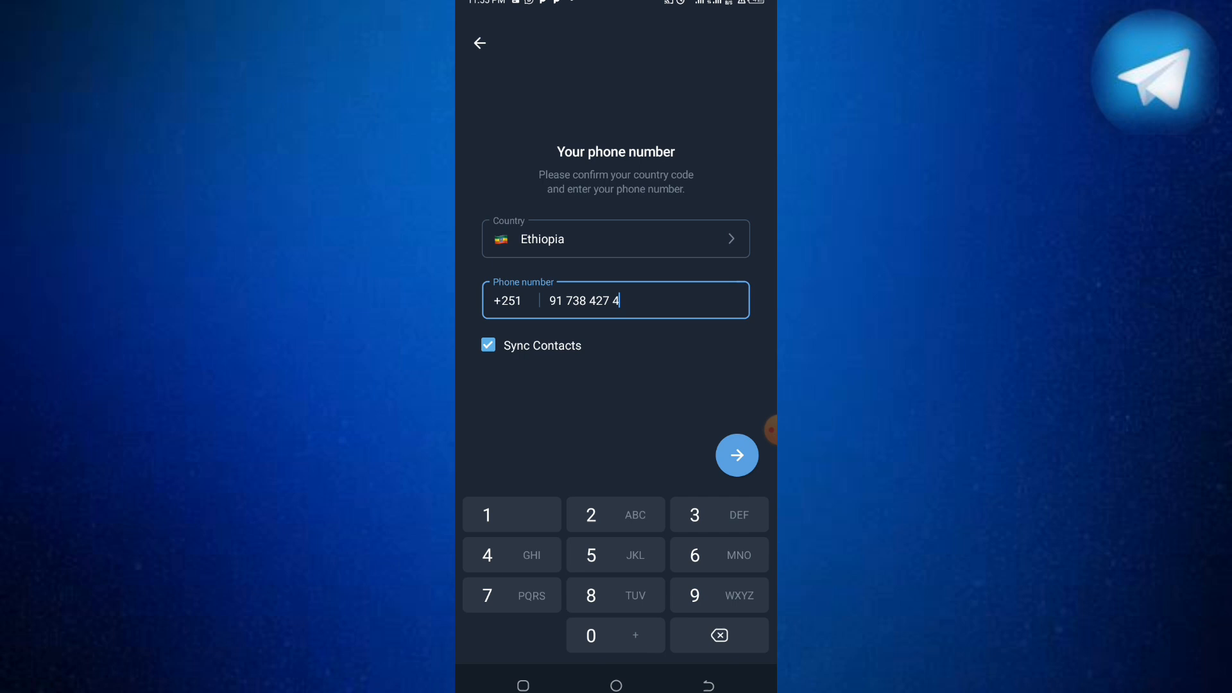
Step: Submit and confirm the phone number, then request Help on the banned-number dialog
click(737, 455)
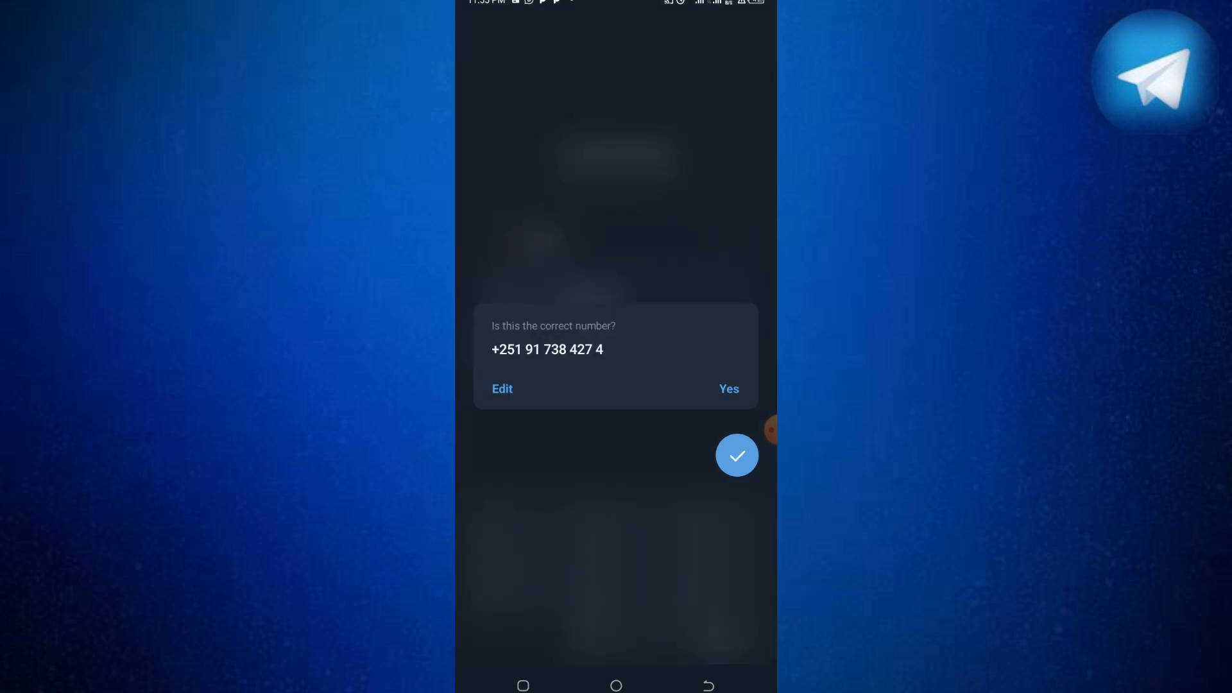
click(729, 389)
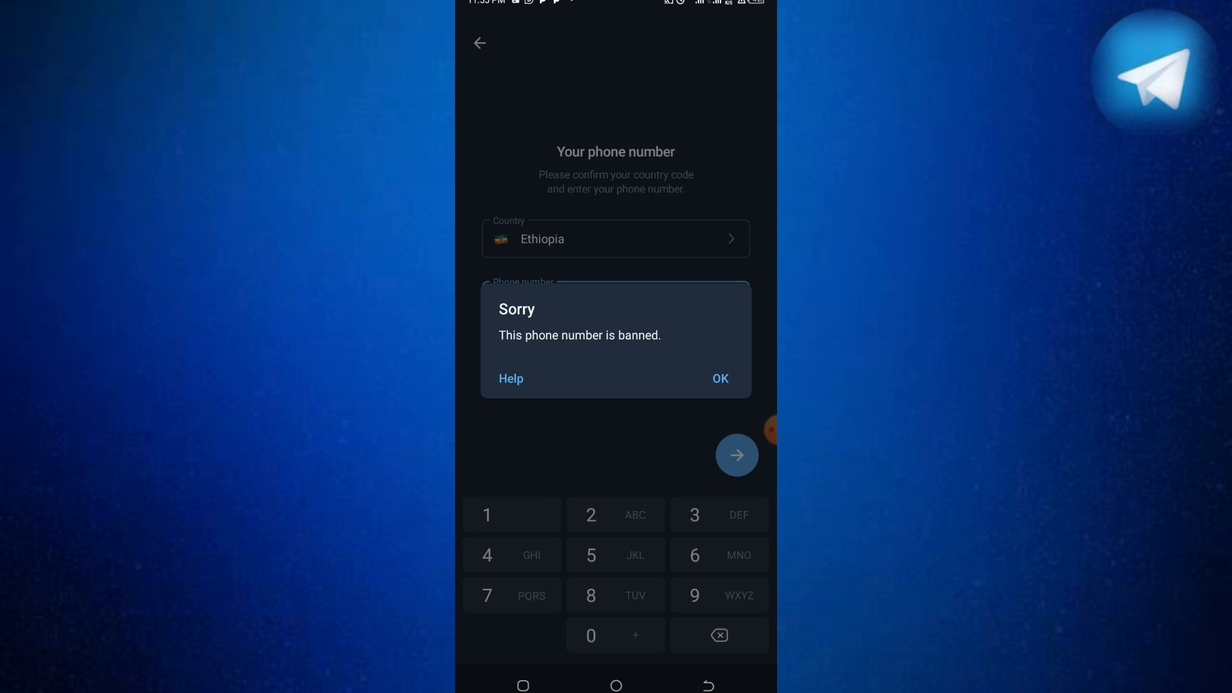
click(719, 379)
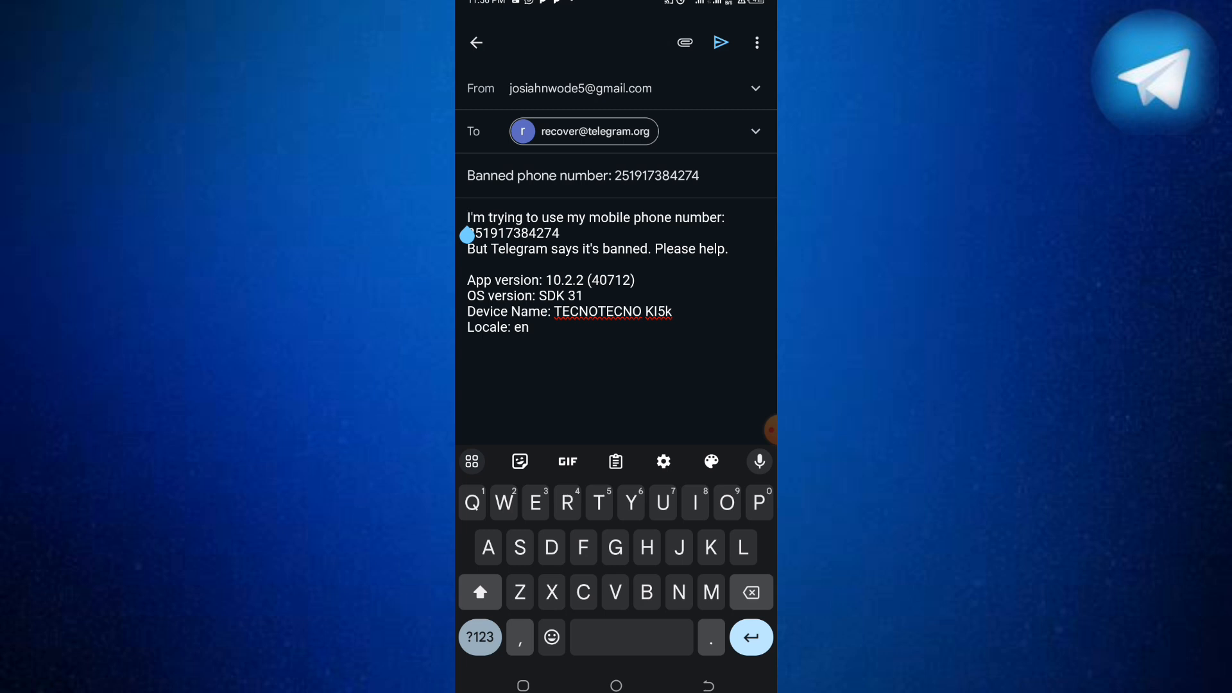
Step: Type the greeting 'Hello telegram support,' and move below 'Please help.'
text(Hello)
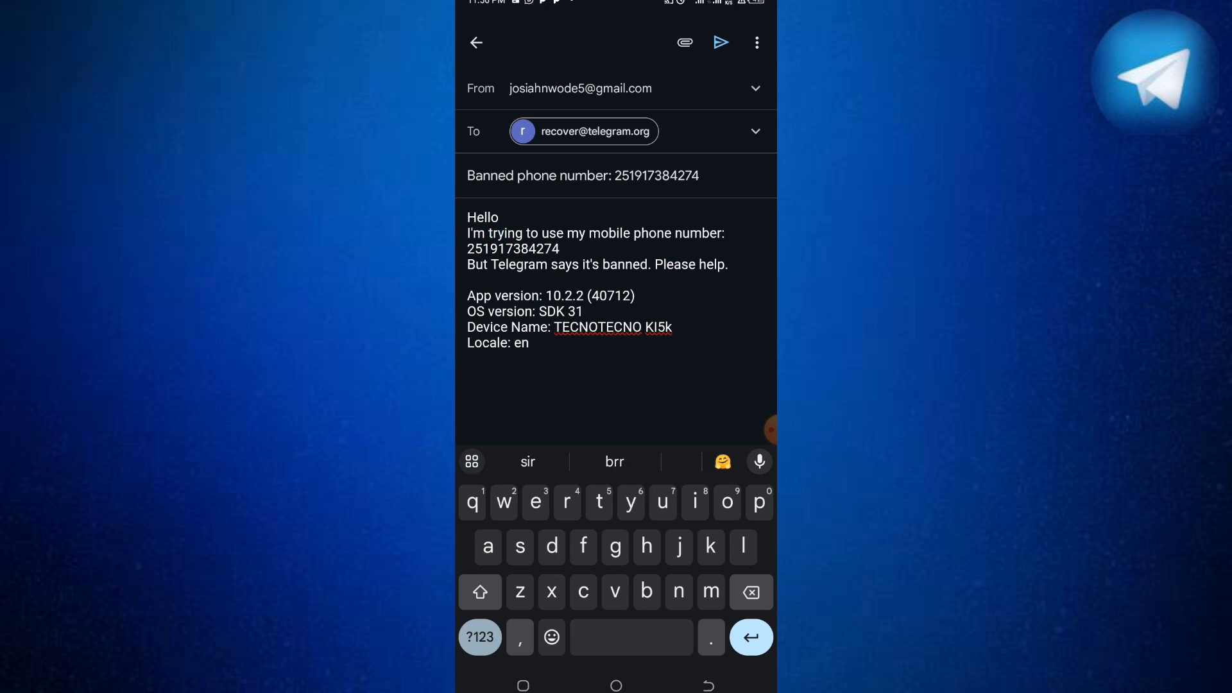
text(telegram)
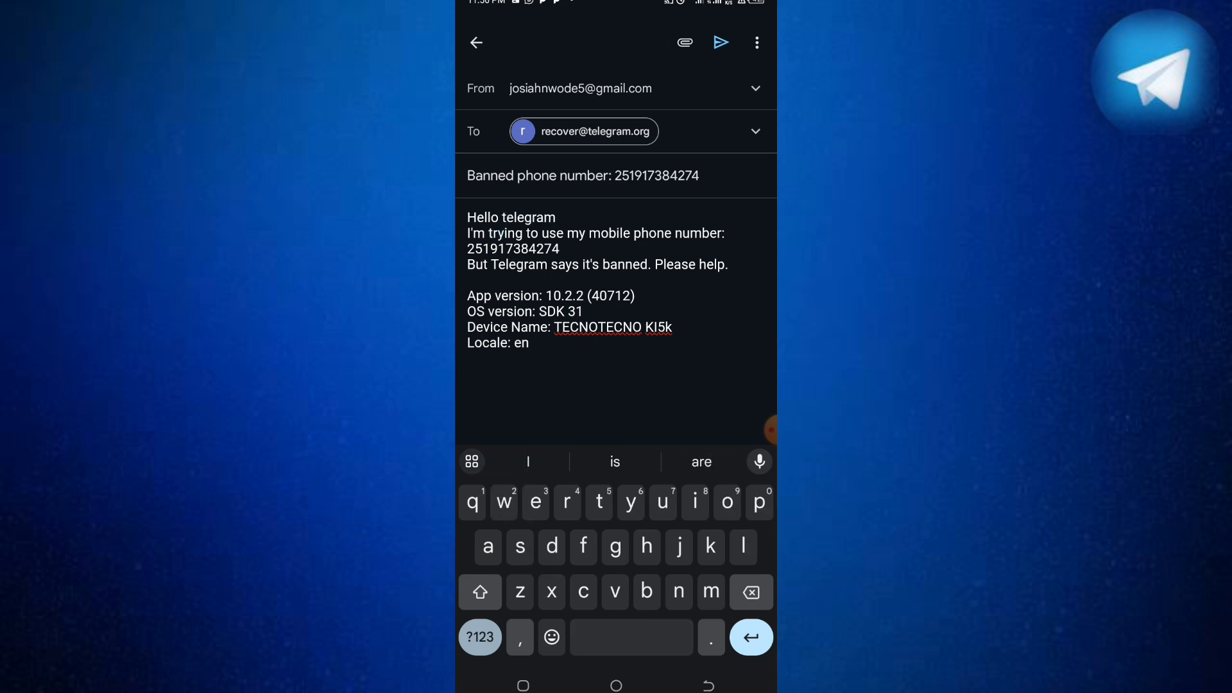
text(surp)
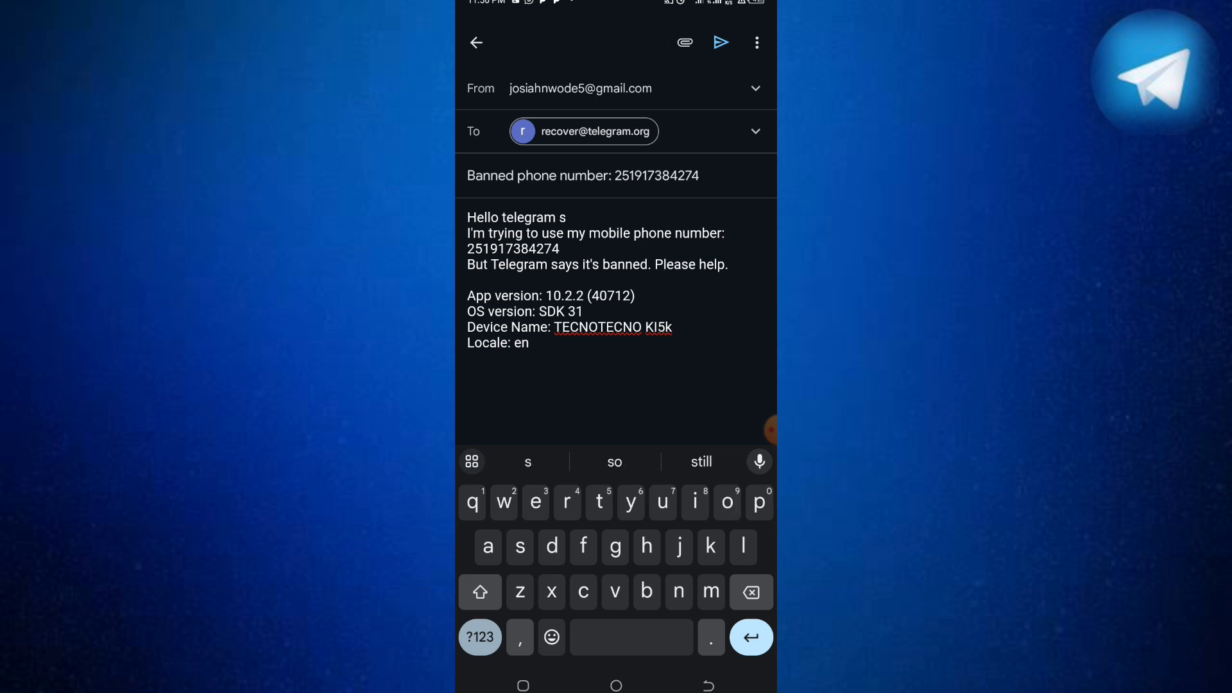
text(uppo)
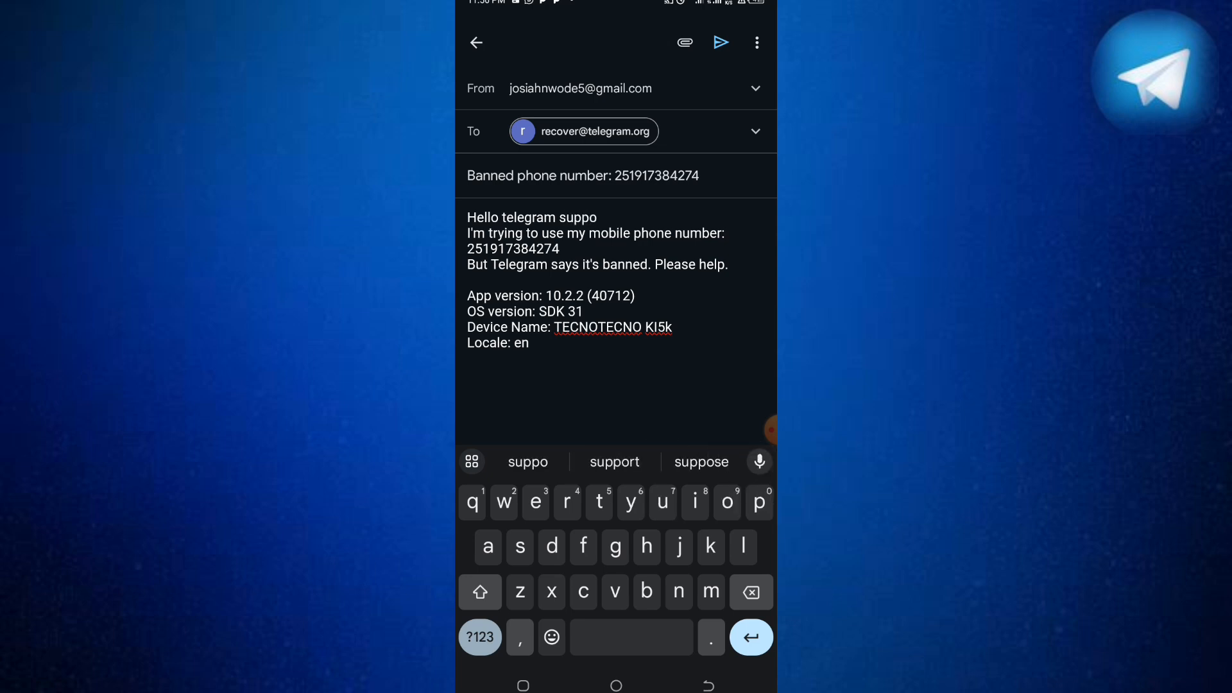
click(614, 462)
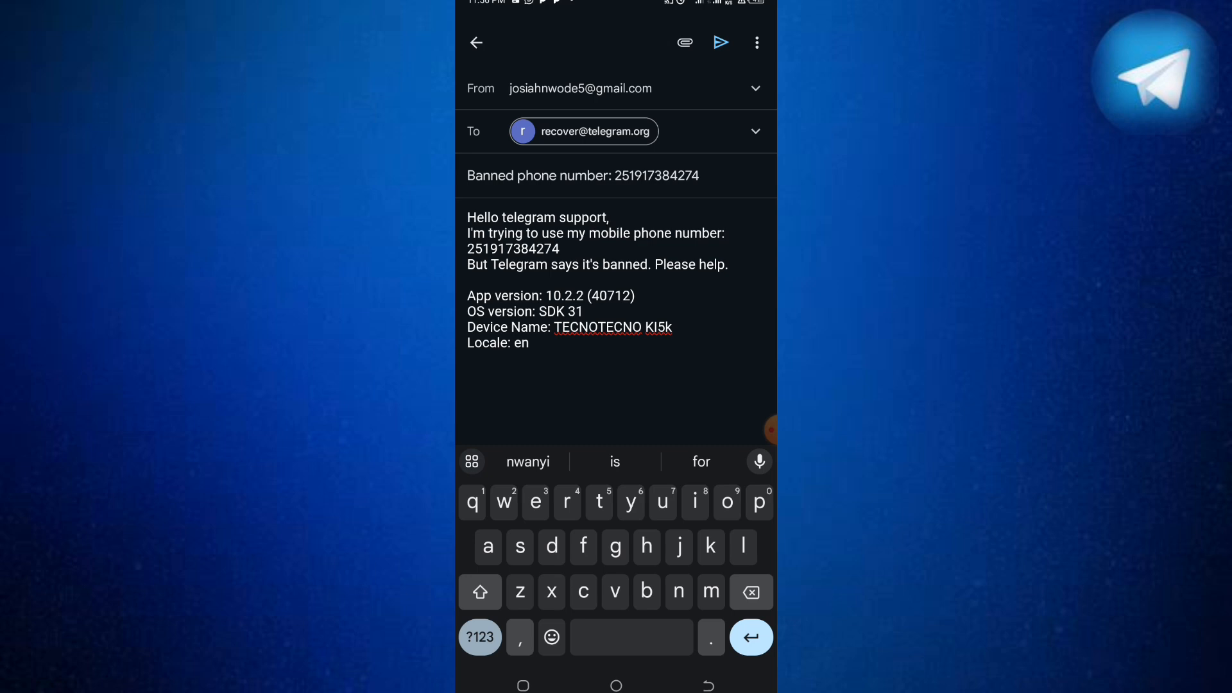
click(716, 265)
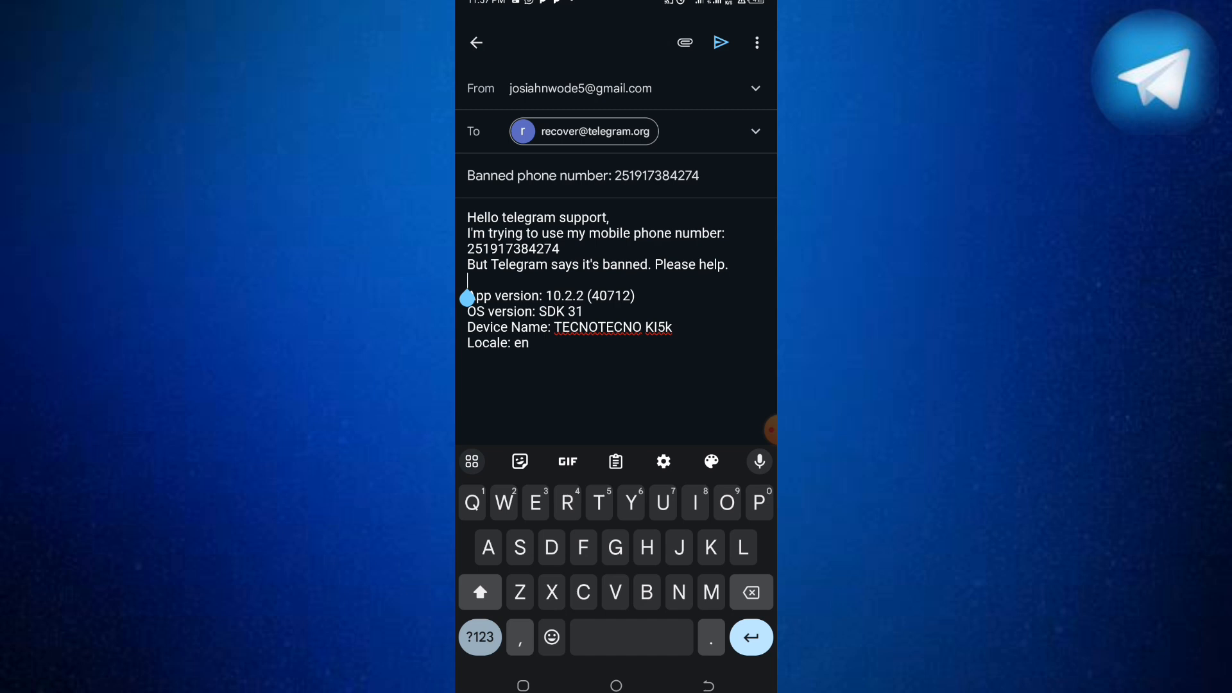
Step: Type 'I will be very glad if the issue is solved and' after 'Please help.'
text(I will be very glad if the)
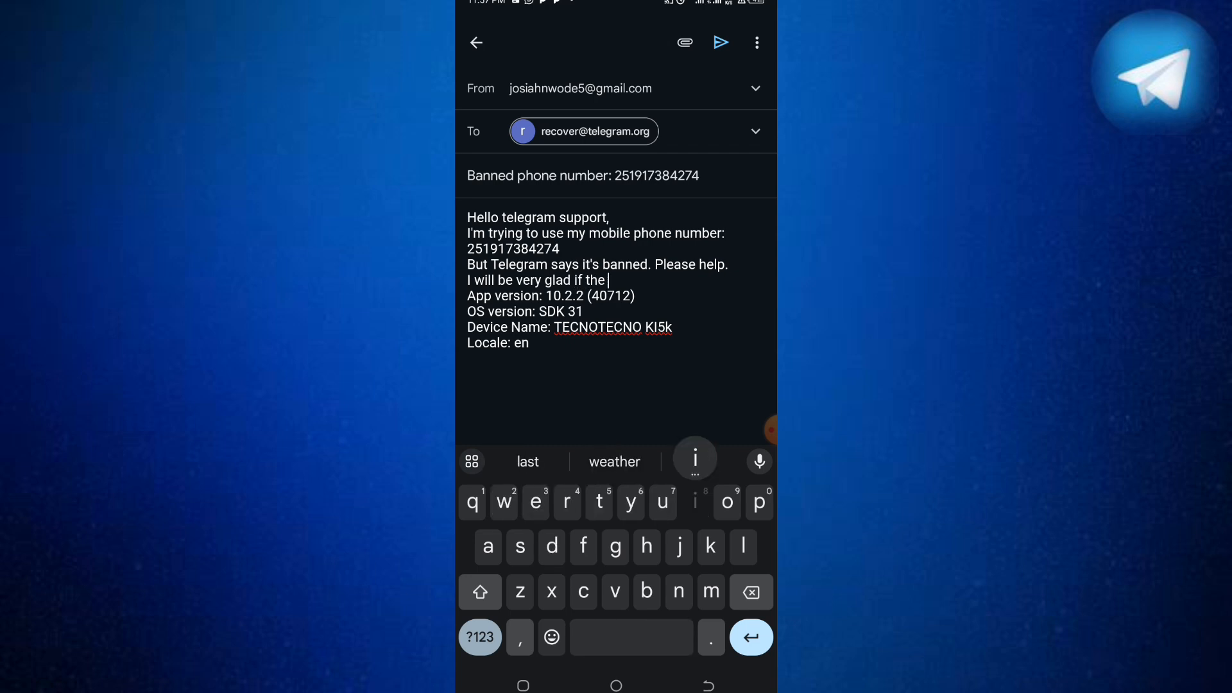
text(issue is solved)
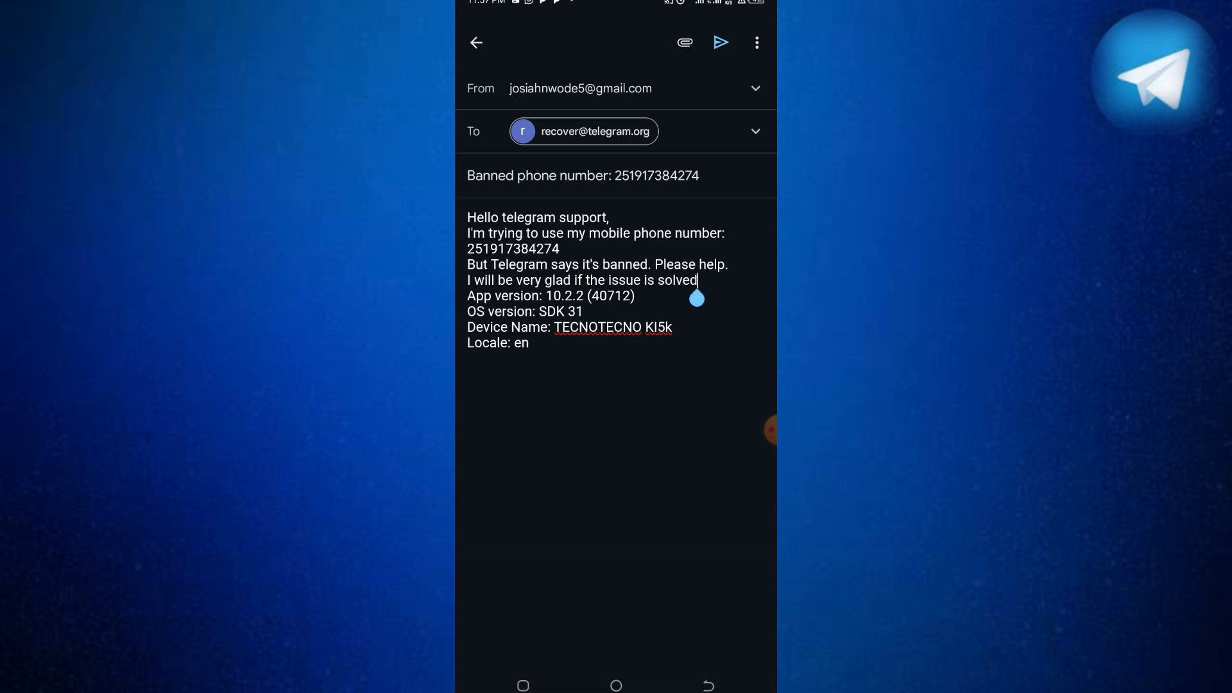
click(613, 280)
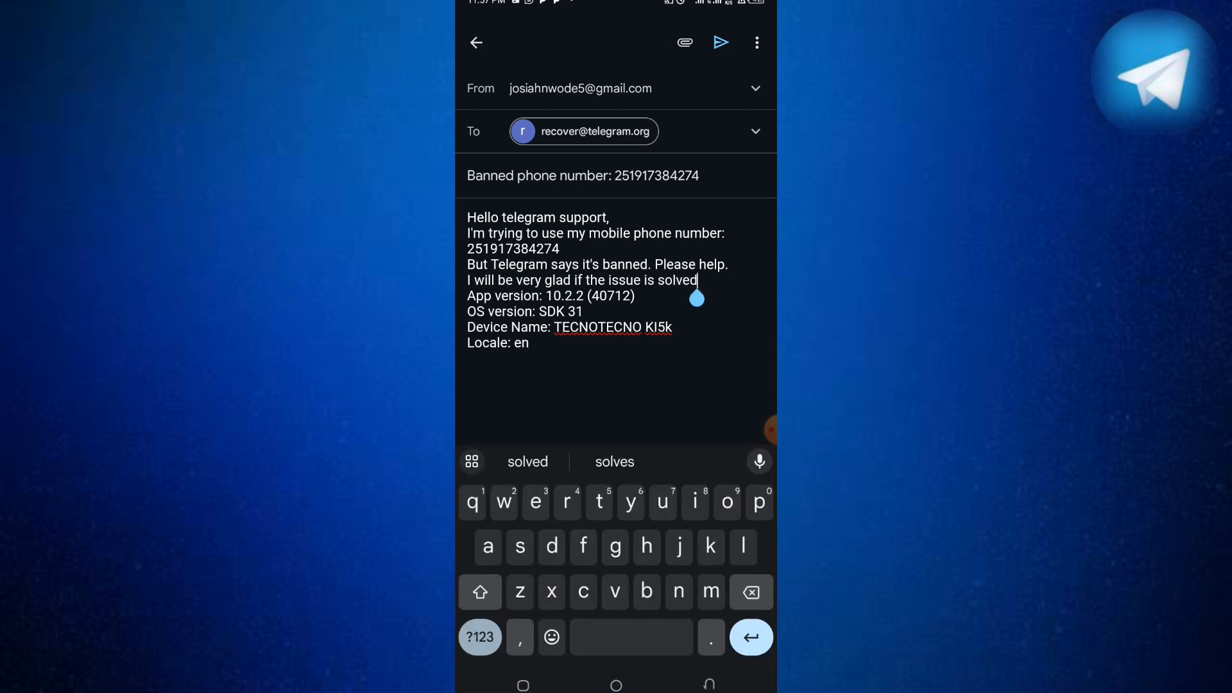
text(an)
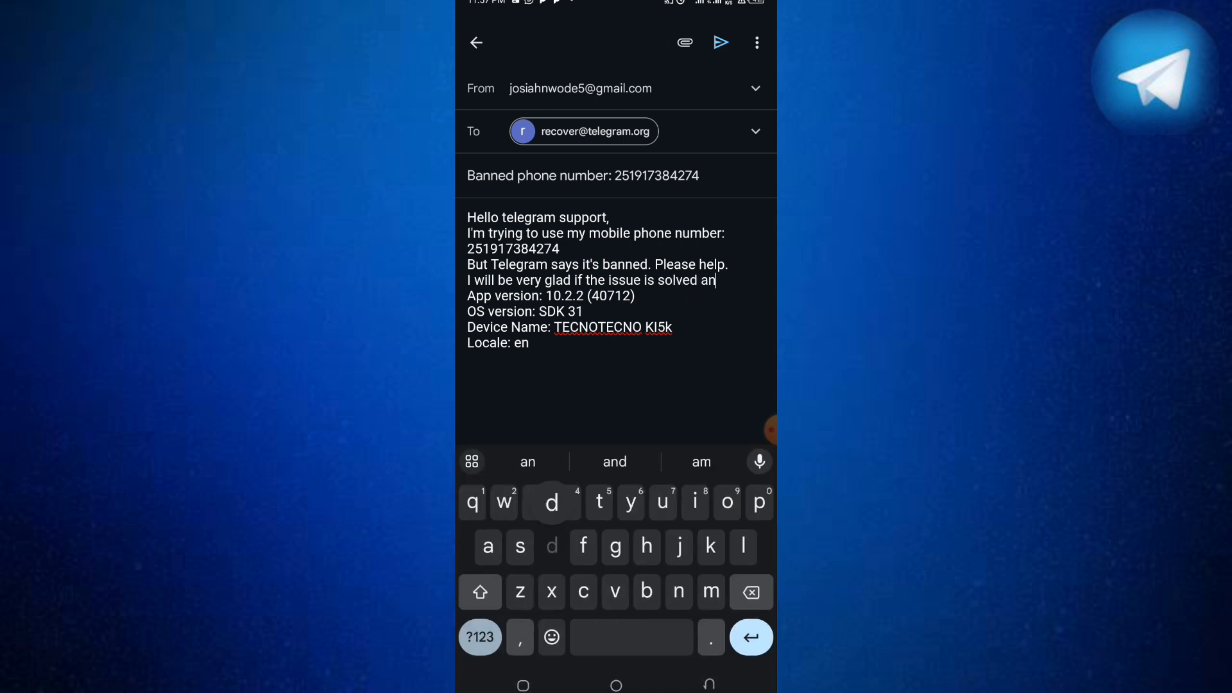